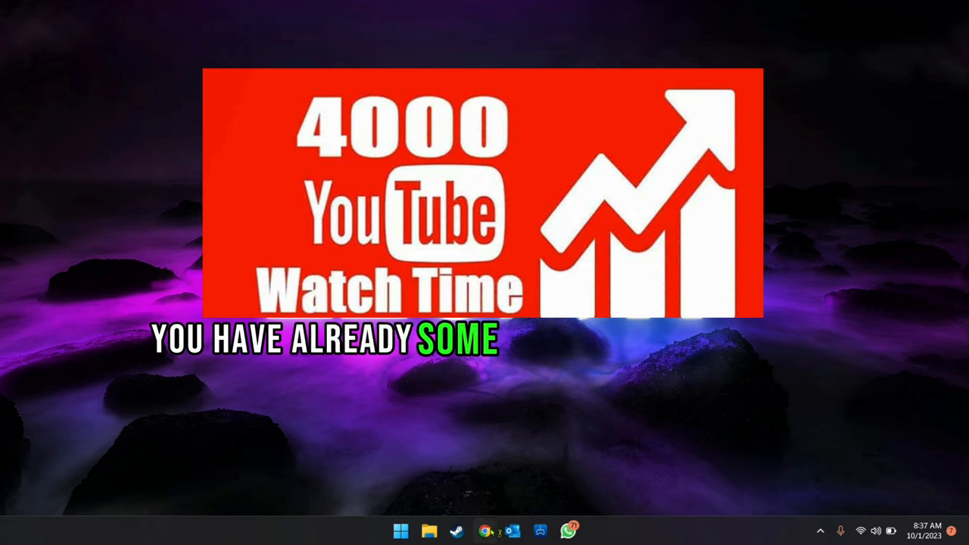
Go to YouTube Studio for the Video Game Loop channel via the account menu.
click(485, 530)
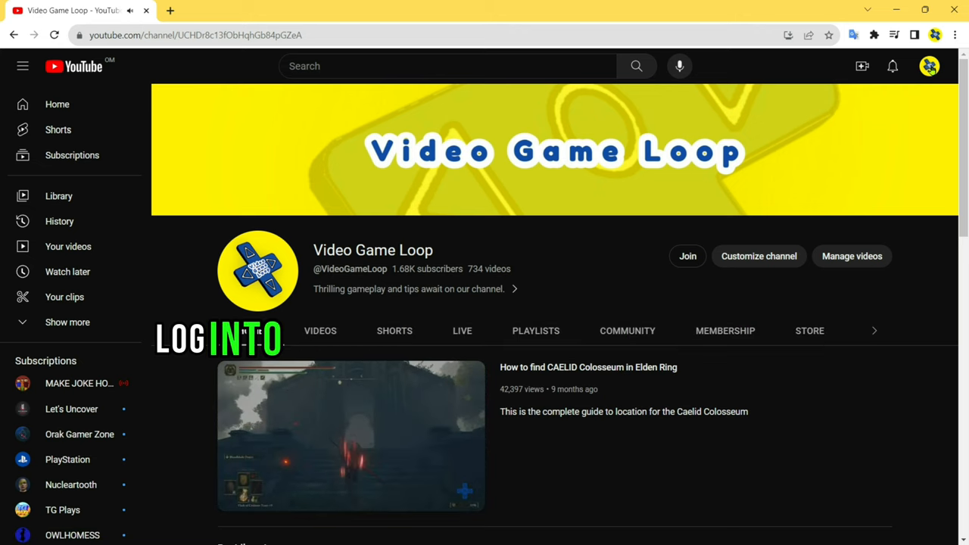
click(930, 67)
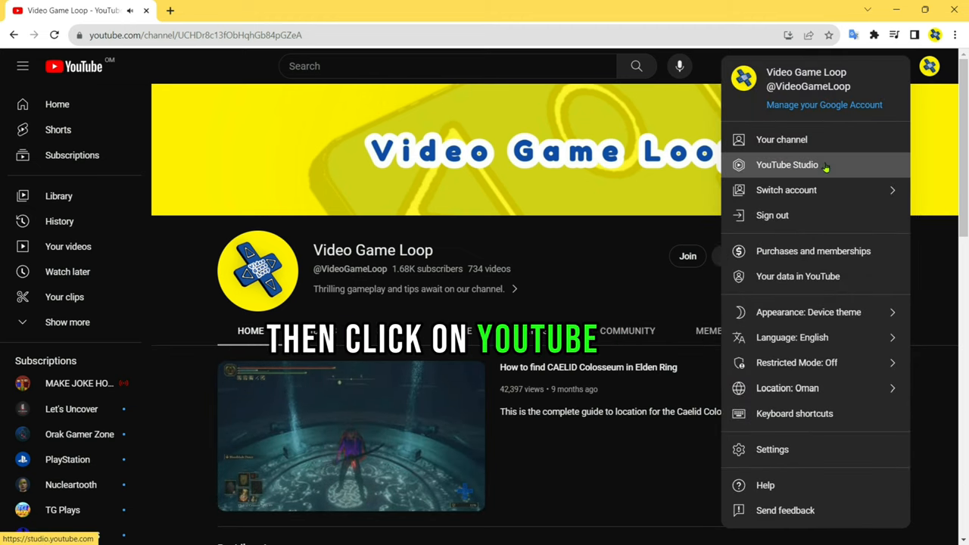
click(787, 163)
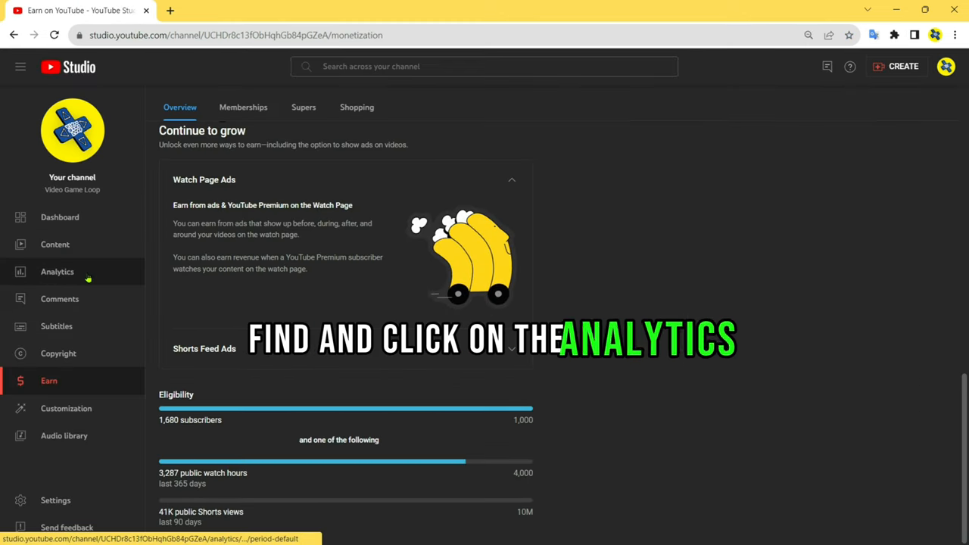
Show Channel analytics and list the reporting period choices such as Last 365 days.
click(57, 273)
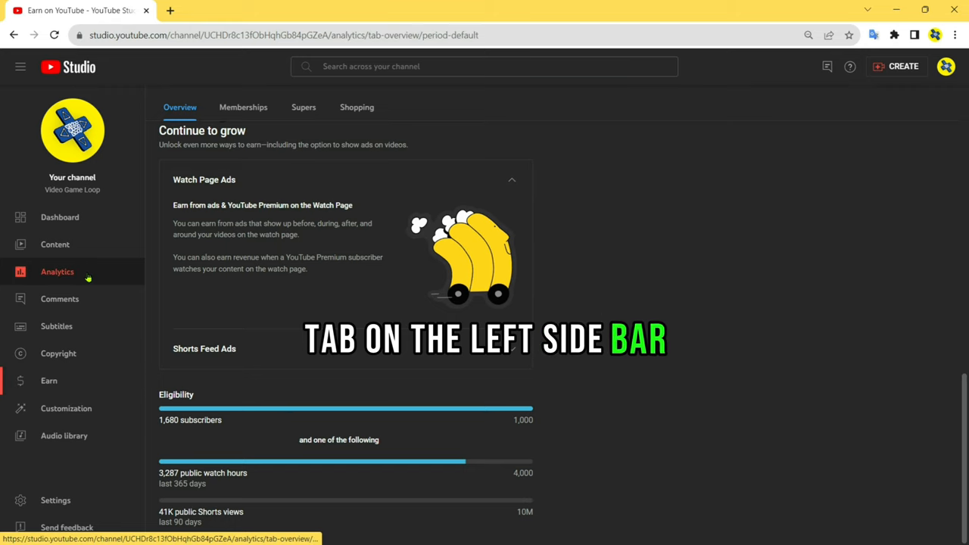
click(57, 271)
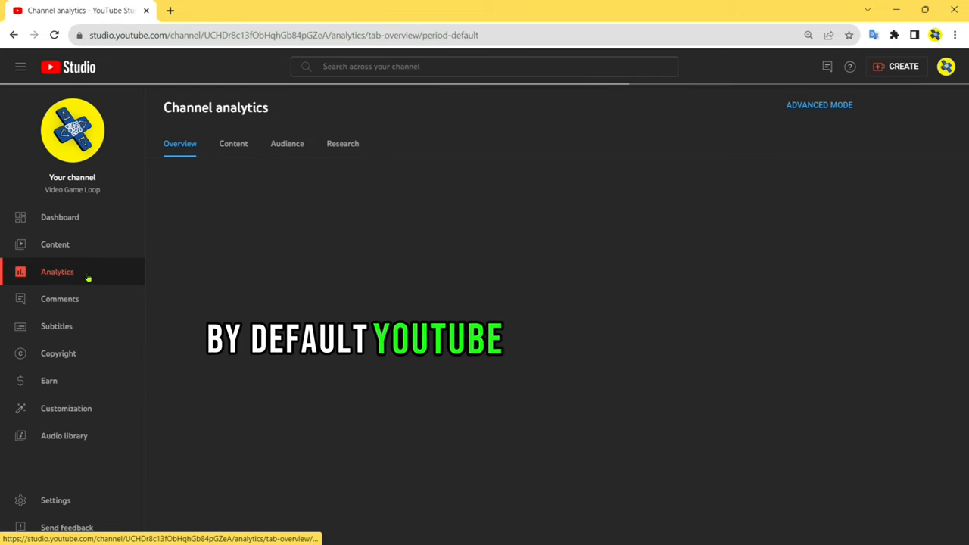
click(58, 271)
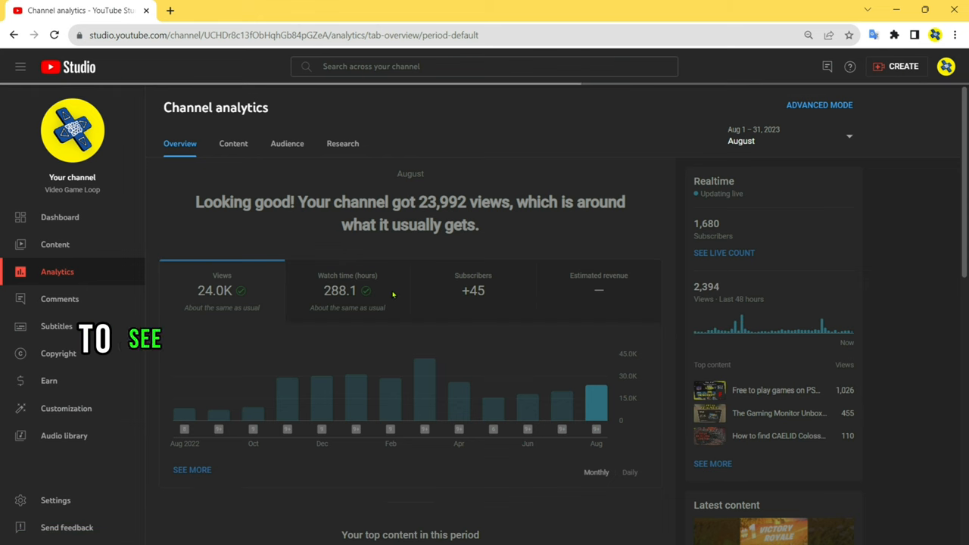
click(347, 290)
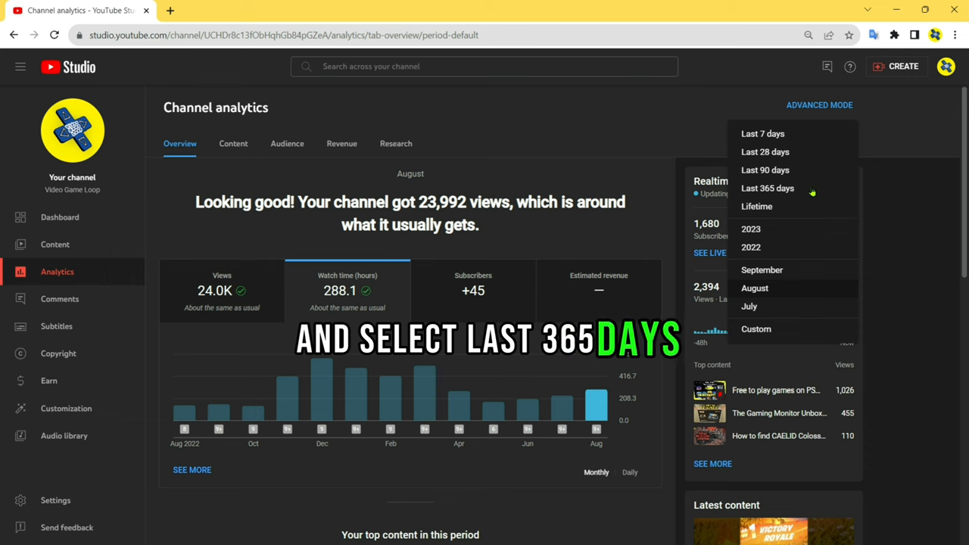
Set the period to Last 365 days and enter the advanced report (4,306.6 watch hours).
click(768, 187)
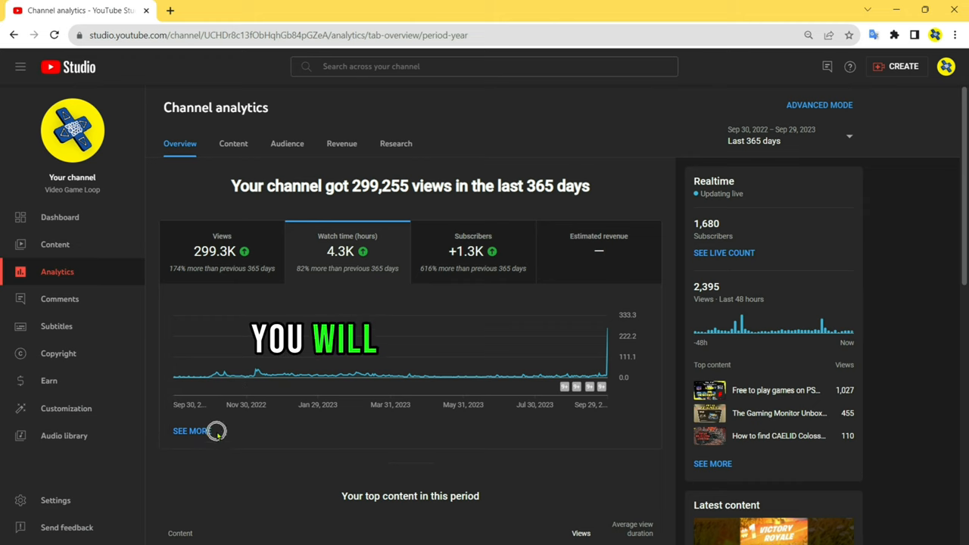
click(191, 430)
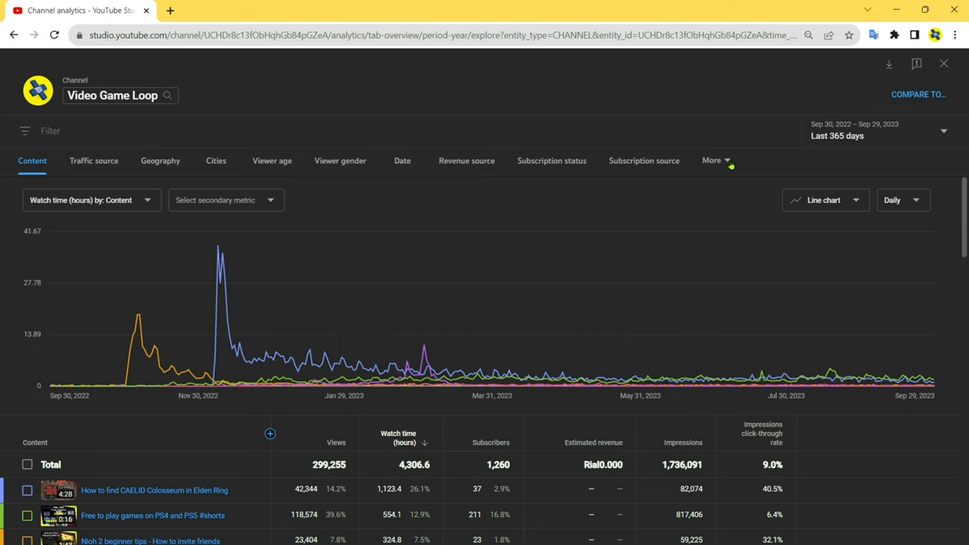
Break the 365-day advanced report down by Content type.
click(715, 160)
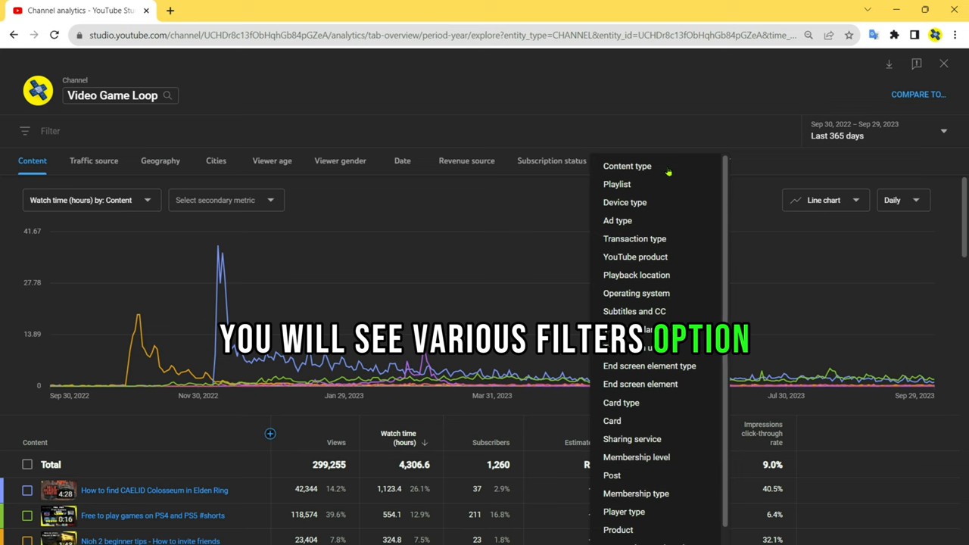
click(627, 165)
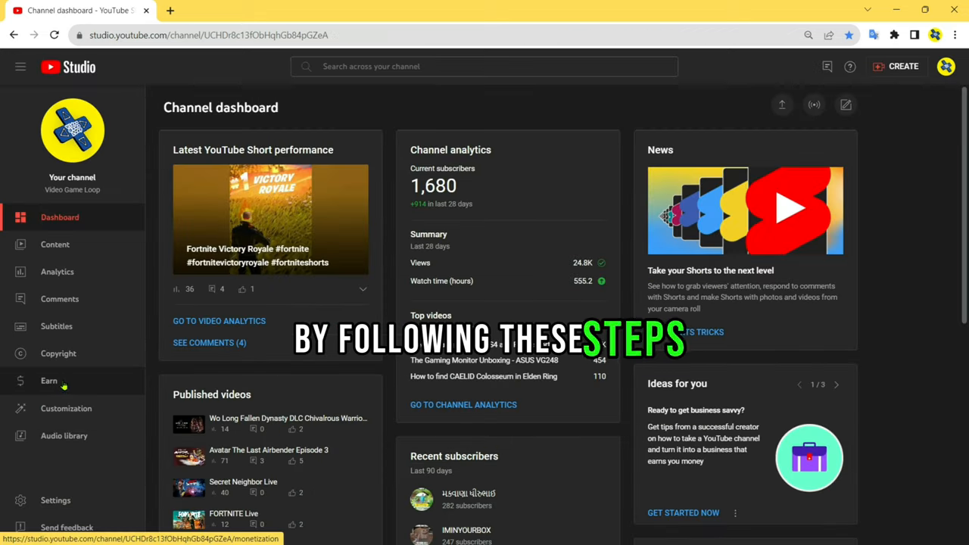
View Earn eligibility: 1,680 of 1,000 subscribers and 3,287 of 4,000 public watch hours.
click(49, 381)
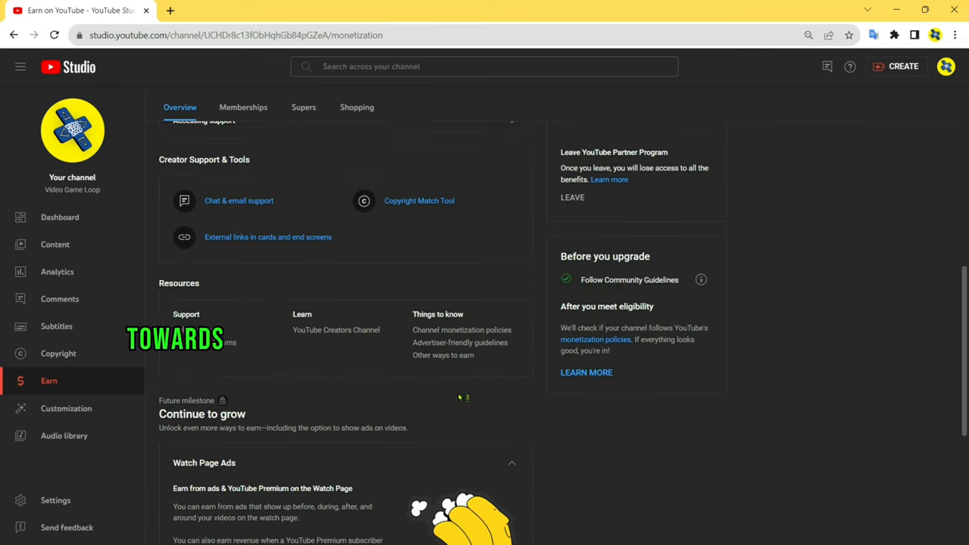
scroll(down, 3)
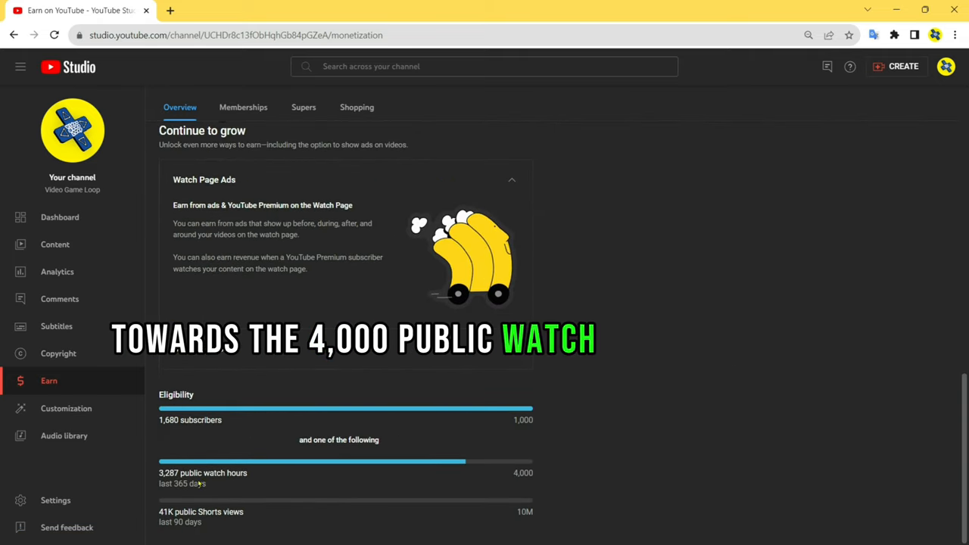